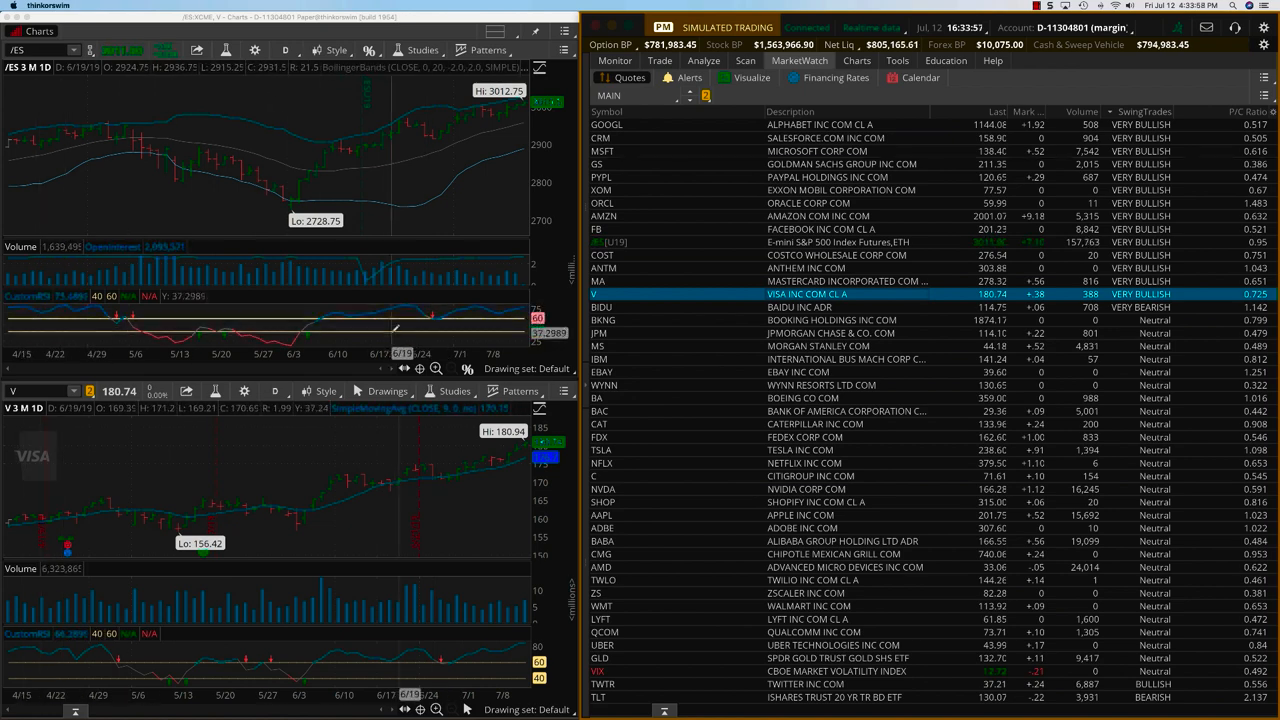
pyautogui.moveTo(360, 320)
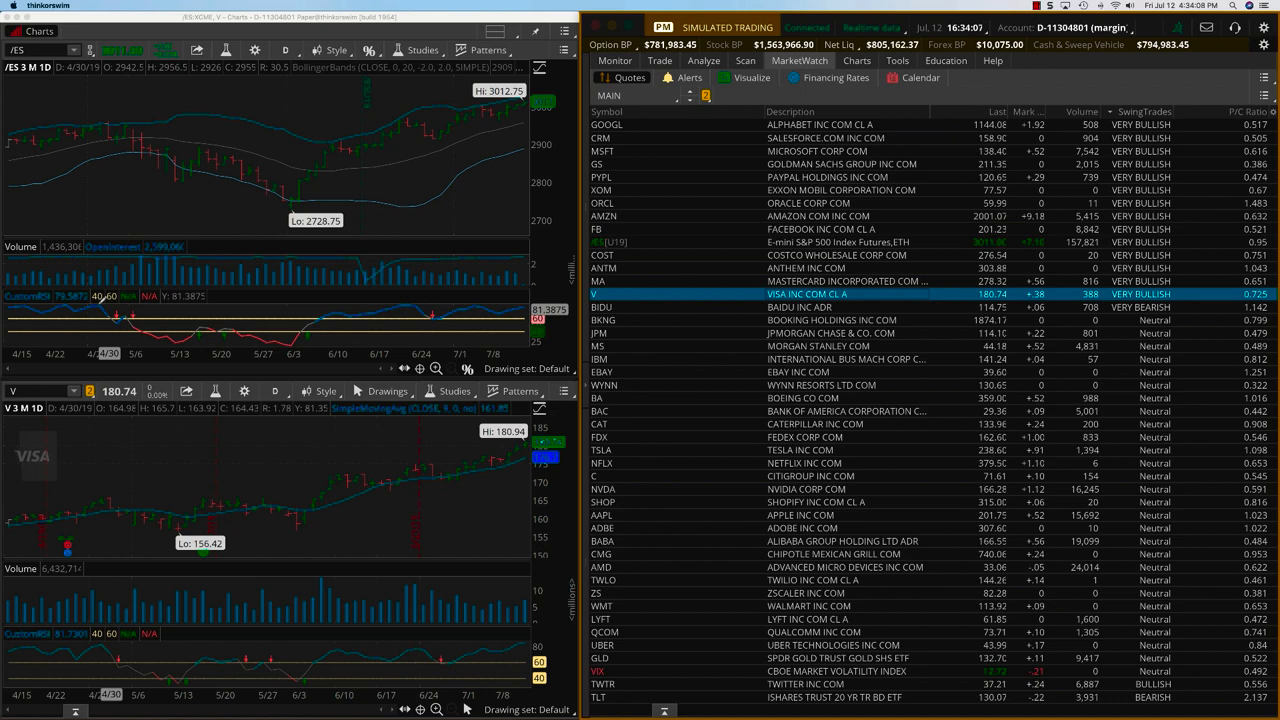
pyautogui.moveTo(410, 300)
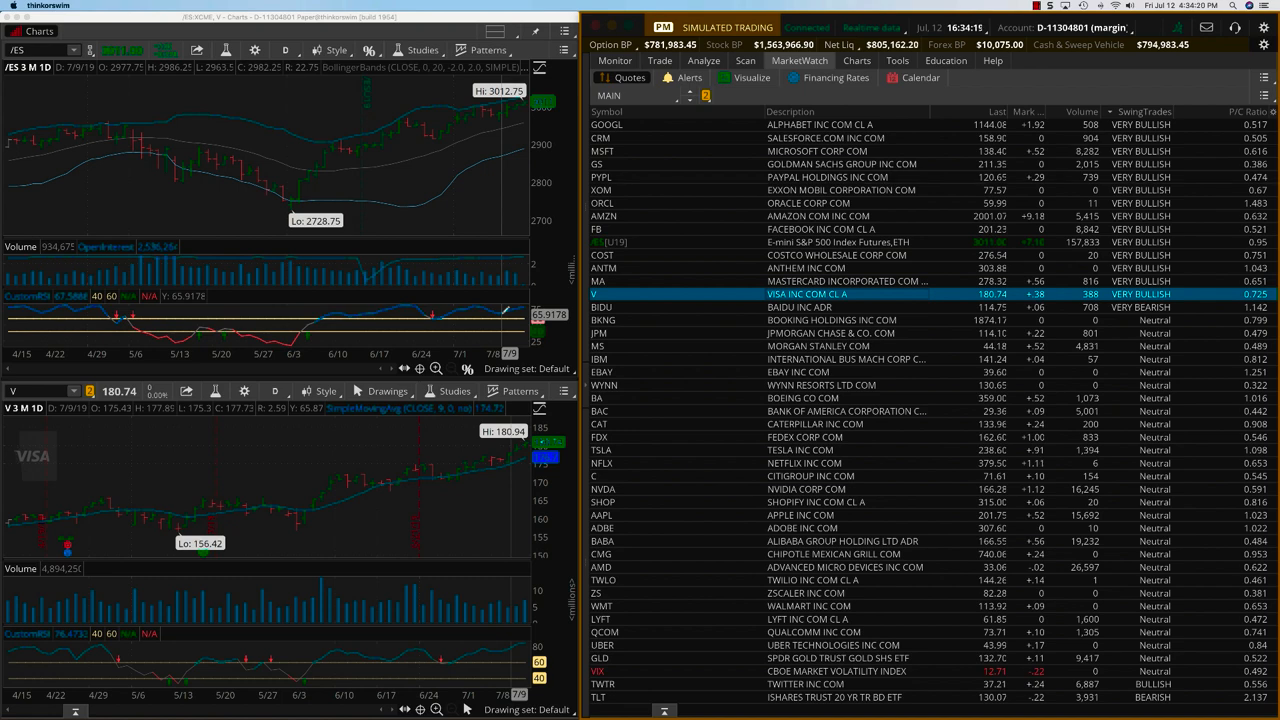
pyautogui.moveTo(496, 308)
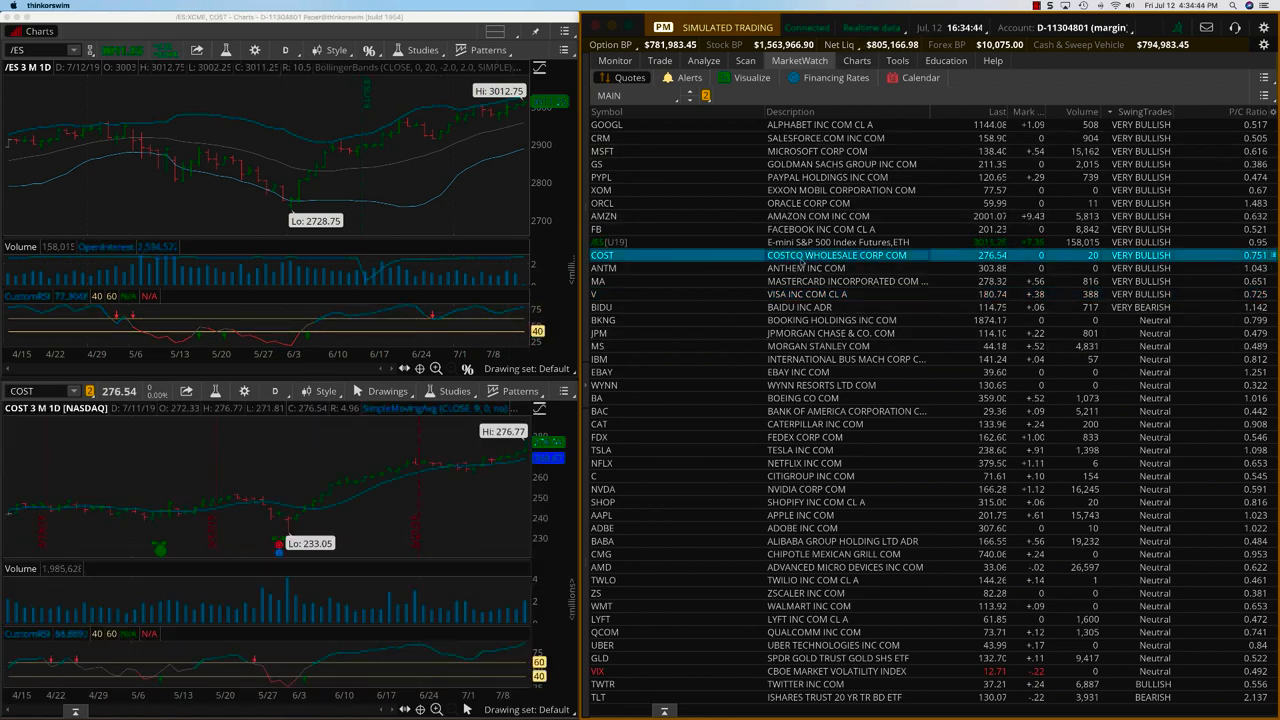
pyautogui.moveTo(448, 470)
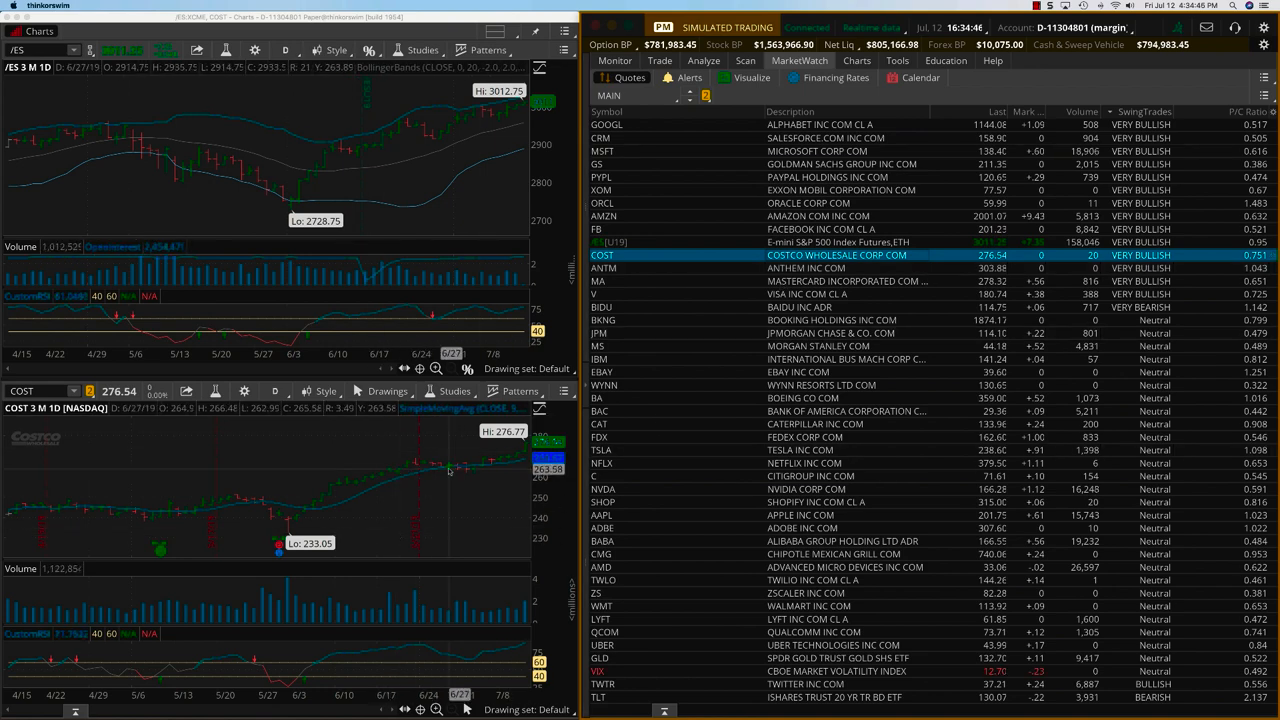
pyautogui.moveTo(480, 464)
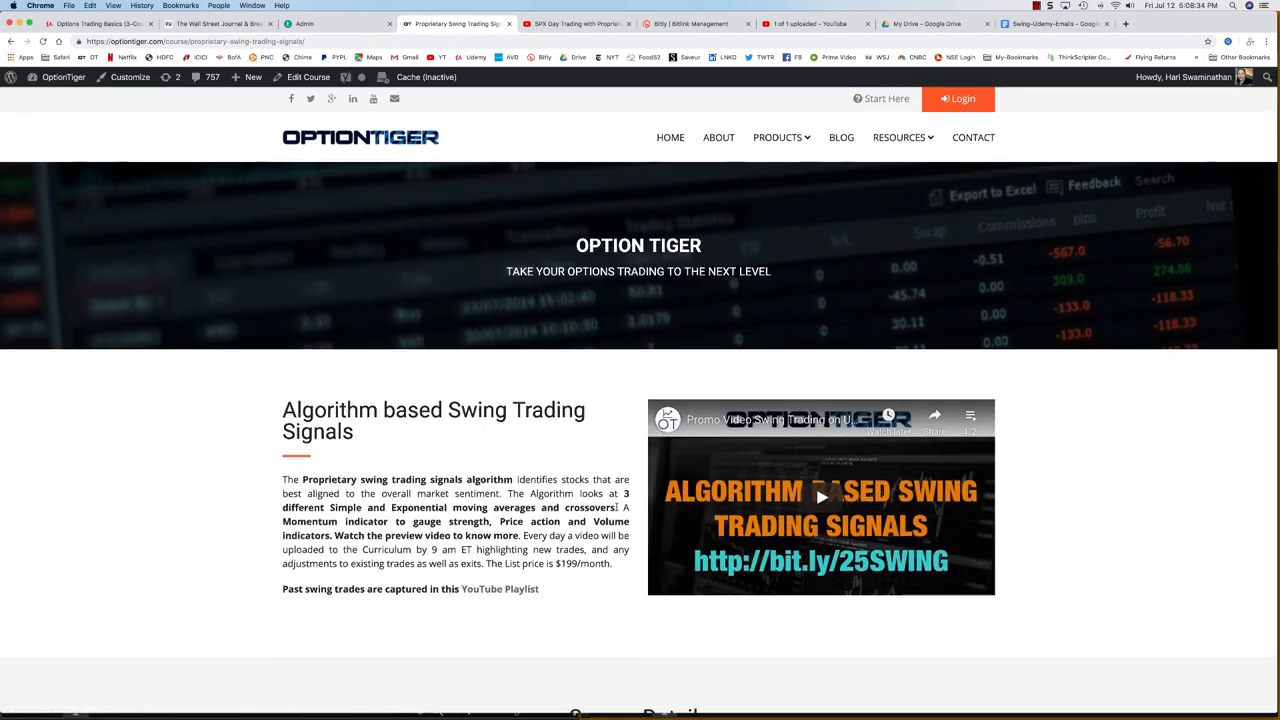
pyautogui.scroll(-3)
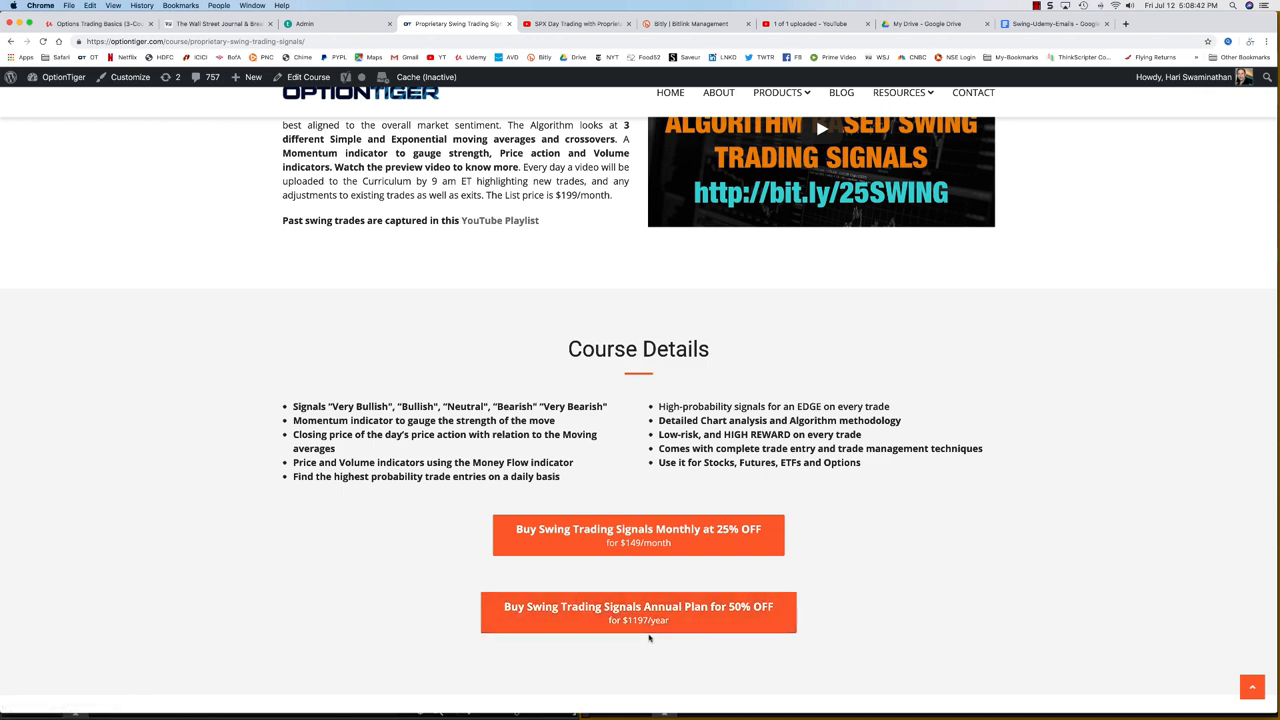
pyautogui.moveTo(822, 620)
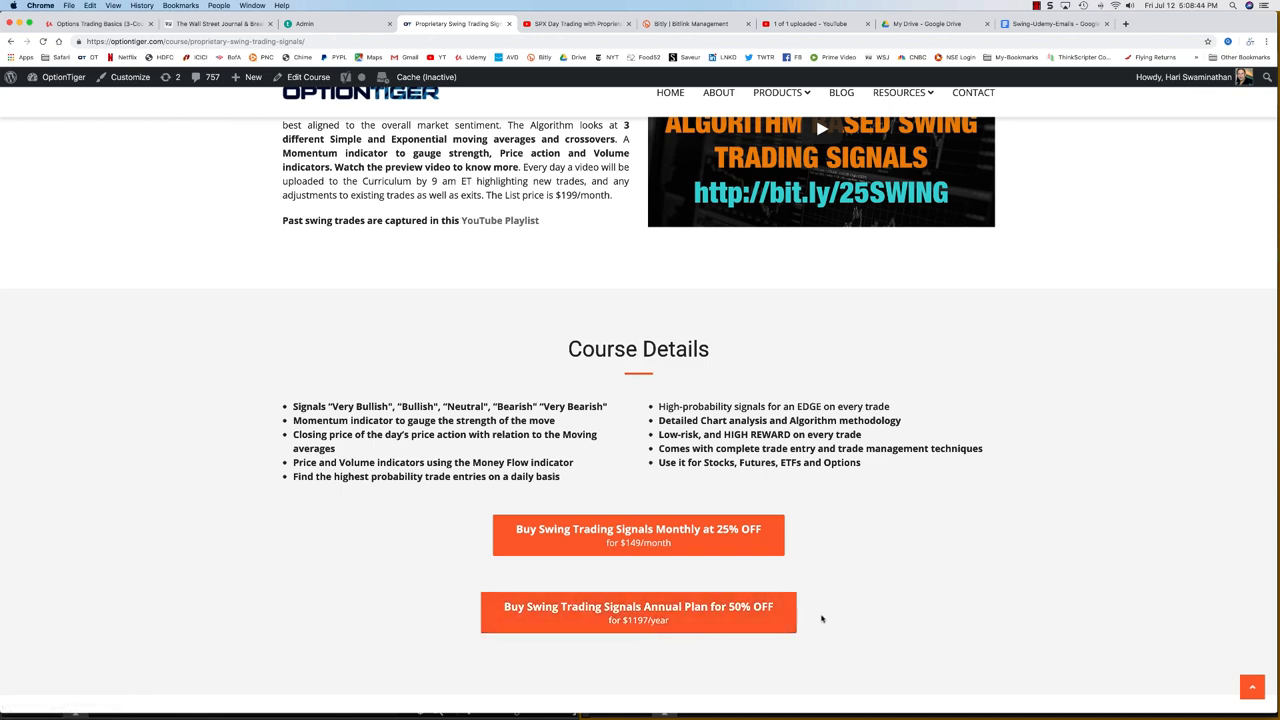
pyautogui.scroll(3)
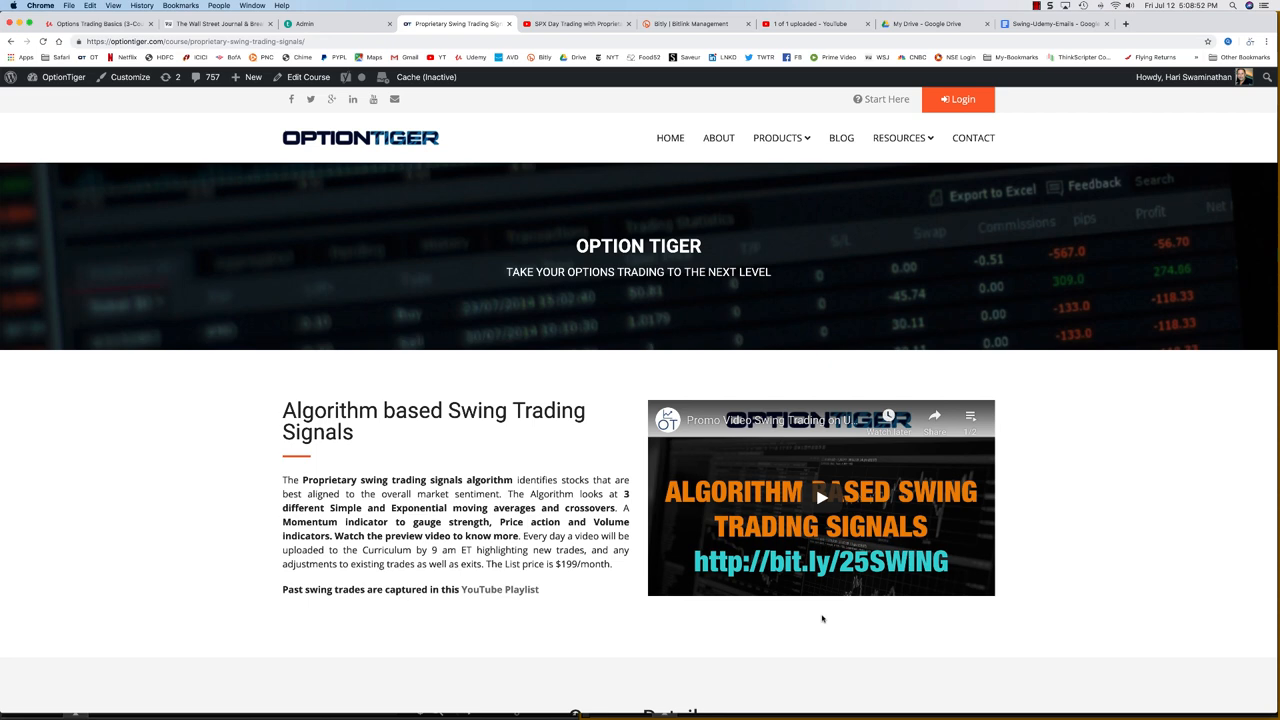
pyautogui.moveTo(1044, 620)
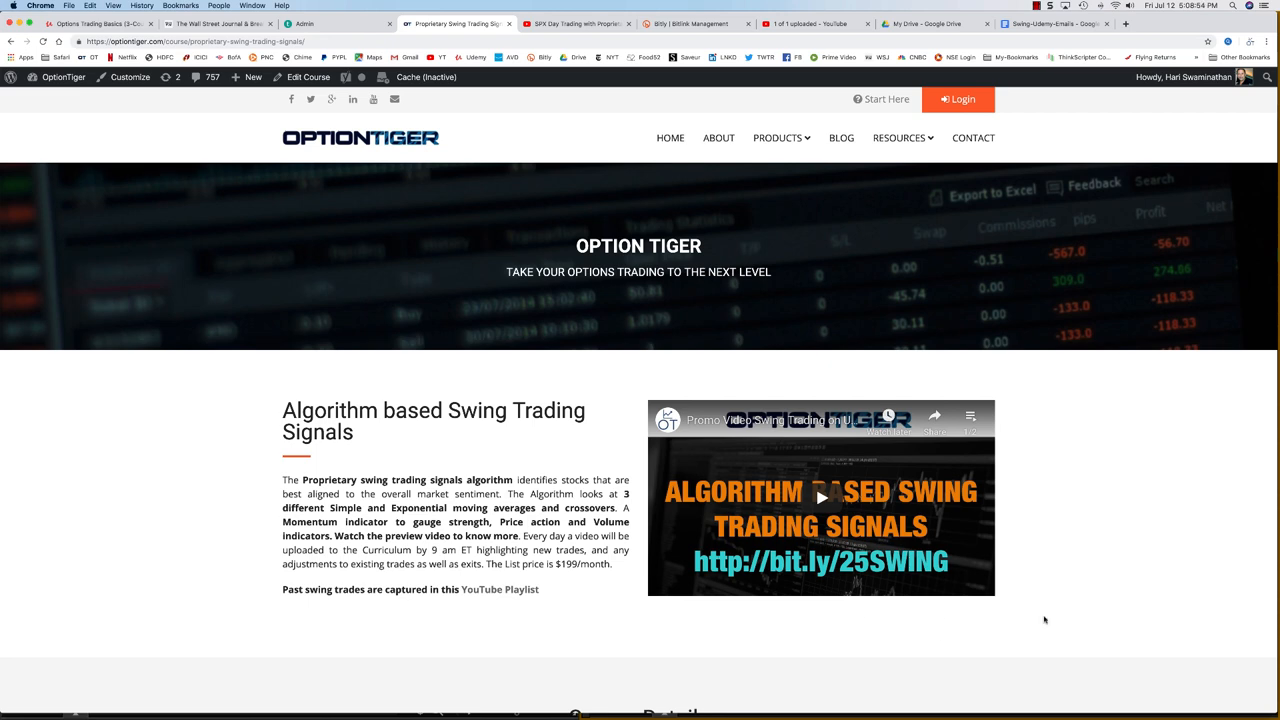